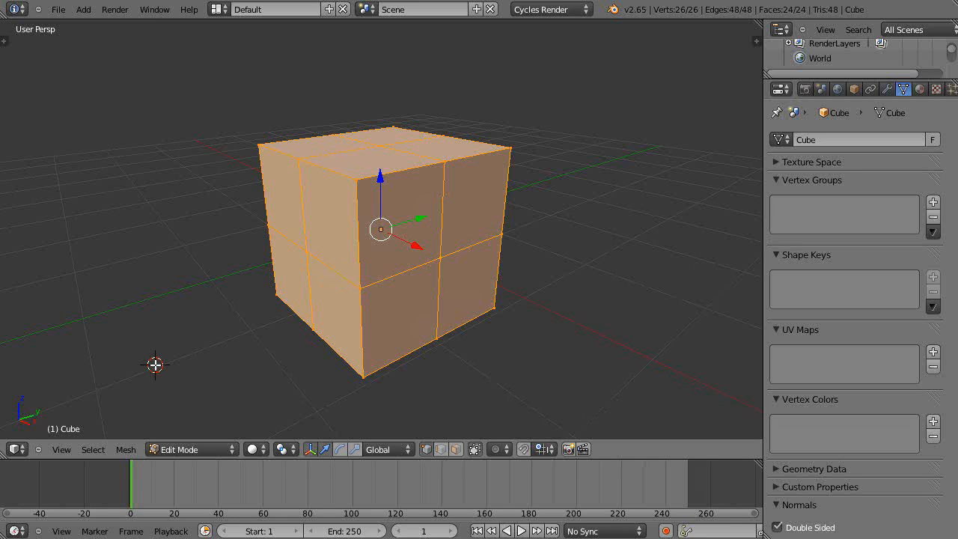
{"action": "mouse_move", "coordinate": [234, 341]}
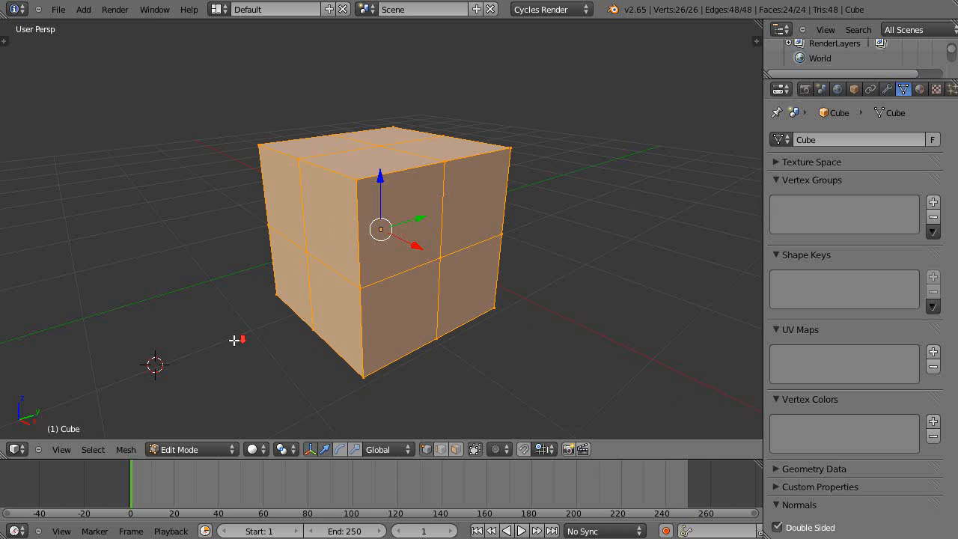
{"action": "mouse_move", "coordinate": [246, 347]}
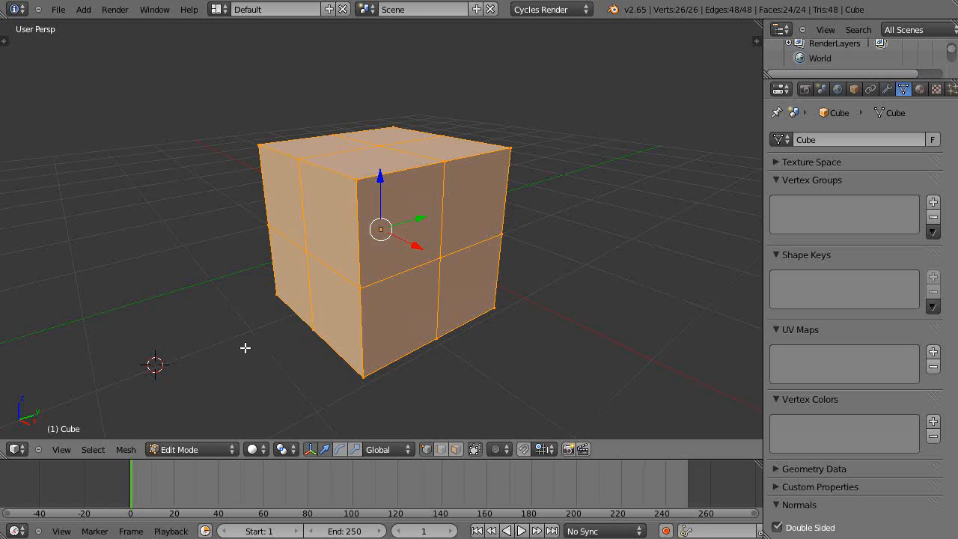
{"action": "mouse_move", "coordinate": [253, 332]}
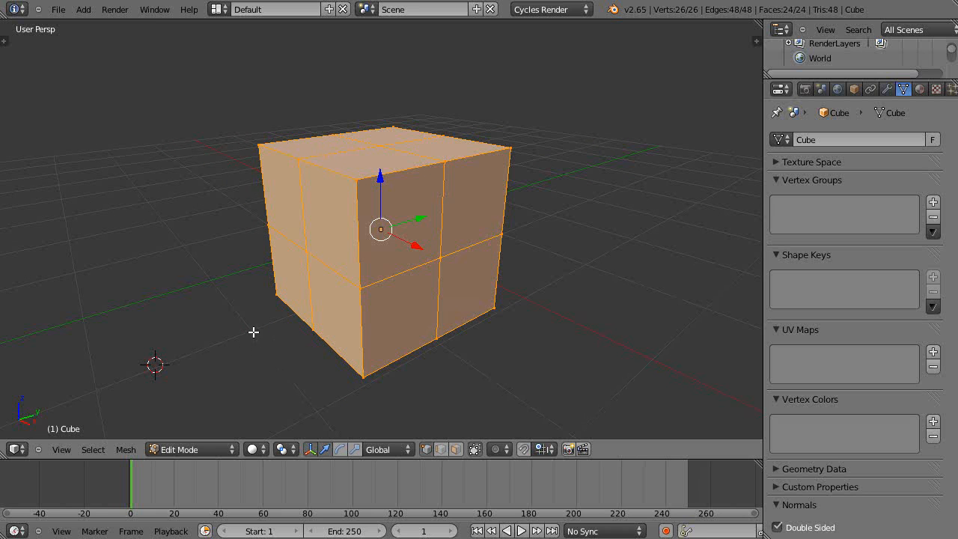
{"action": "mouse_move", "coordinate": [383, 215]}
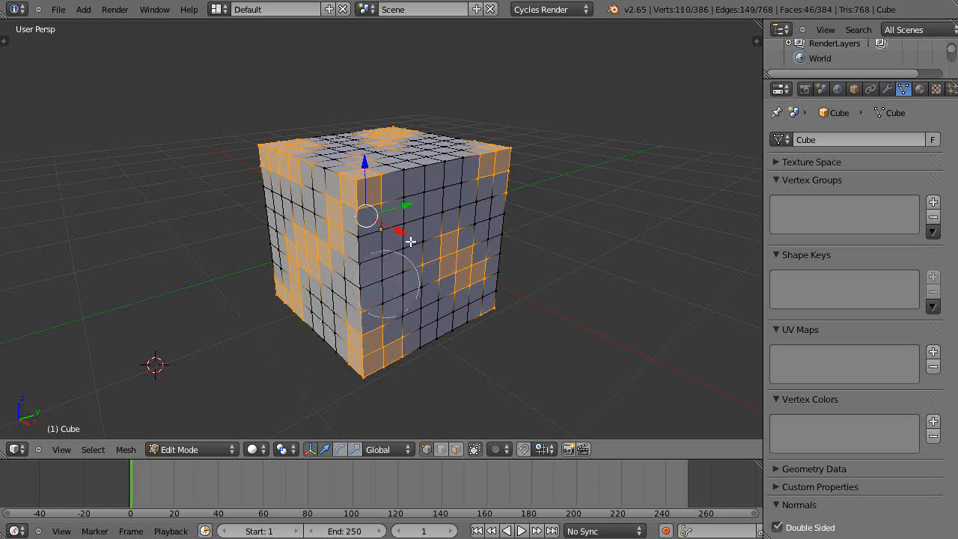
{"action": "mouse_move", "coordinate": [482, 150]}
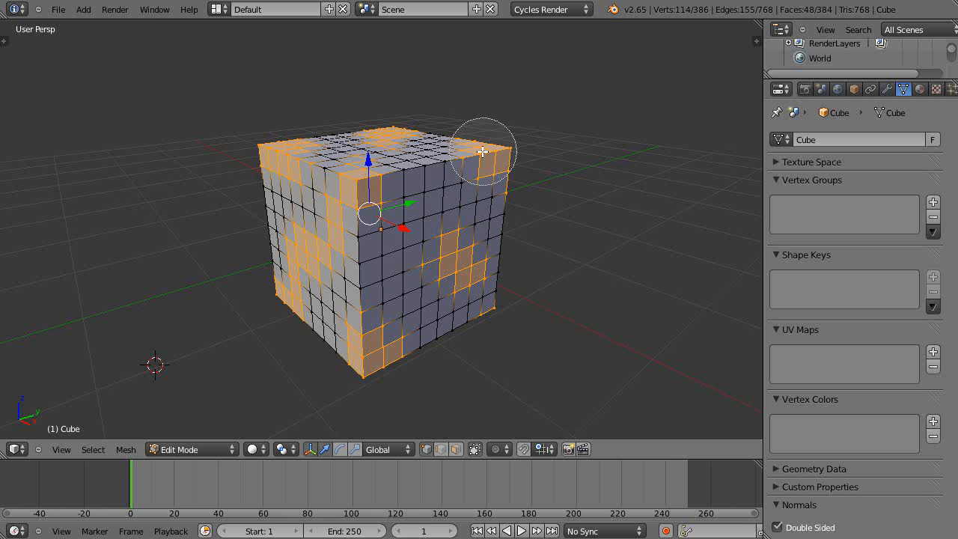
{"action": "mouse_move", "coordinate": [600, 342]}
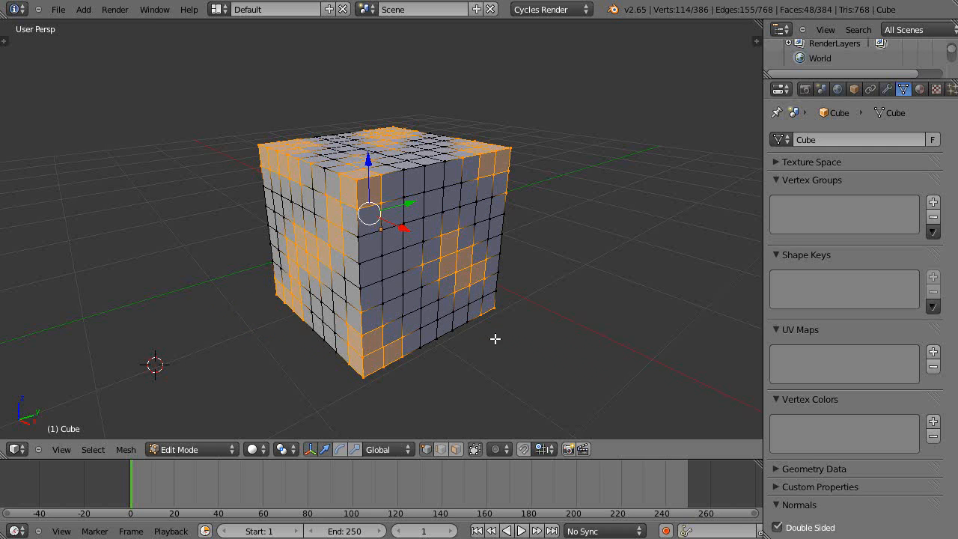
{"action": "mouse_move", "coordinate": [865, 210]}
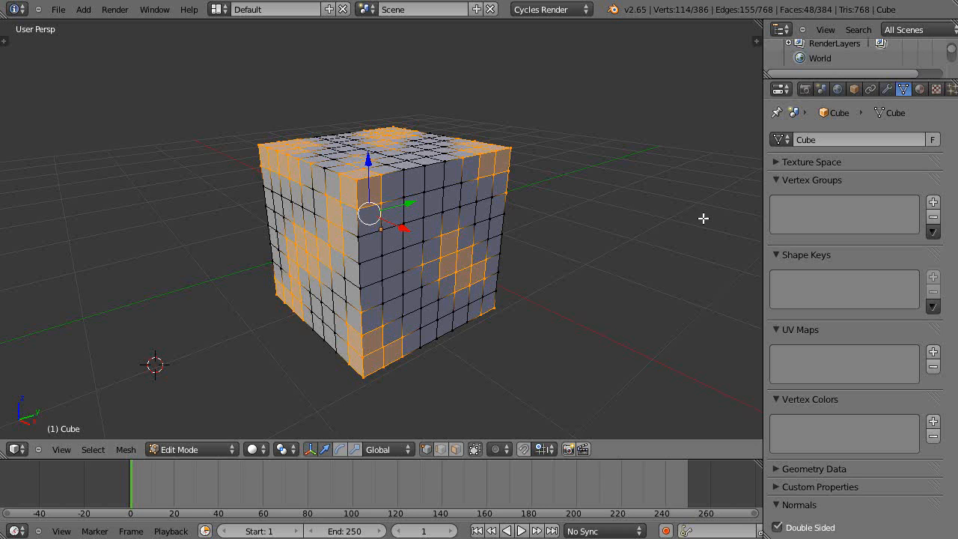
Step: Add a vertex group renamed 'mask group' and set its assignment weight to 1.000
{"action": "left_click", "coordinate": [933, 201]}
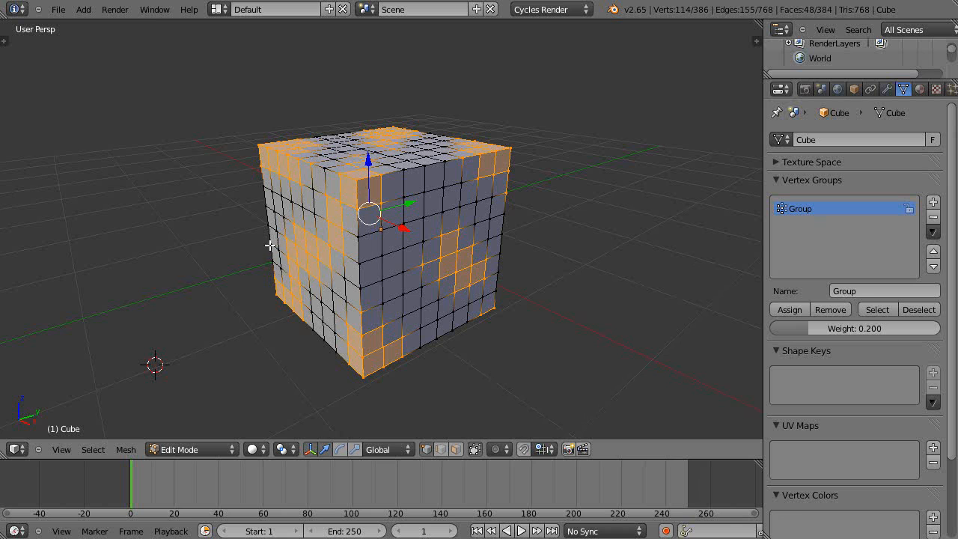
{"action": "left_click", "coordinate": [884, 290]}
{"action": "type", "text": "mask"}
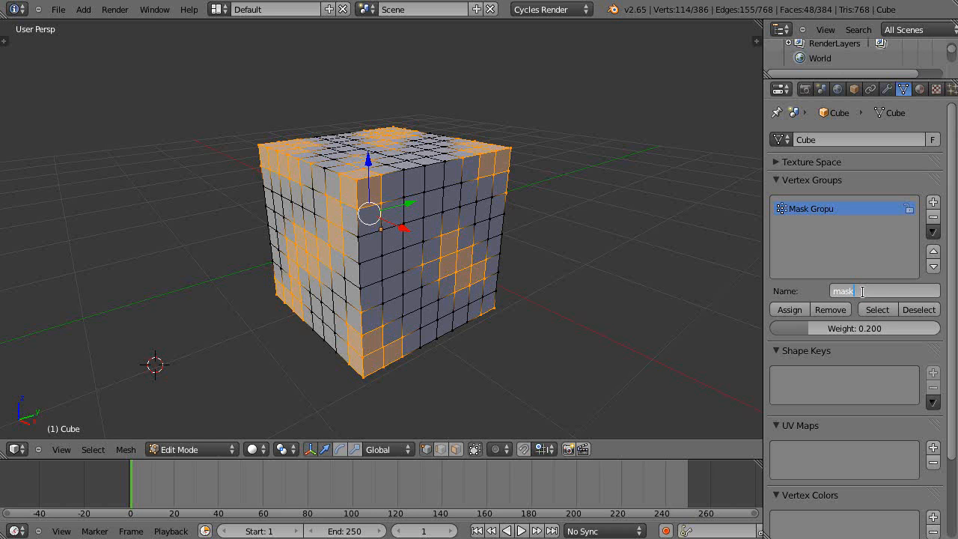
{"action": "type", "text": "group"}
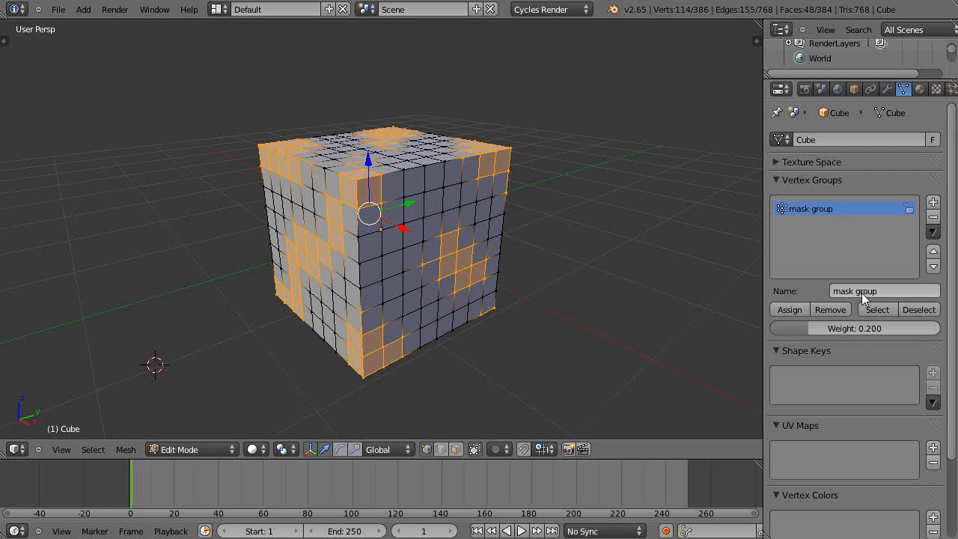
{"action": "left_click", "coordinate": [855, 328]}
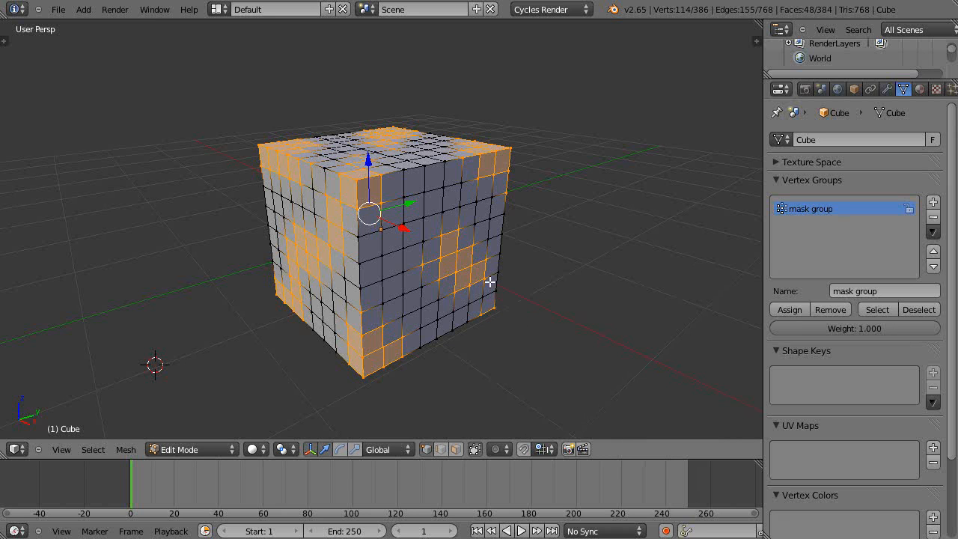
{"action": "mouse_move", "coordinate": [382, 328]}
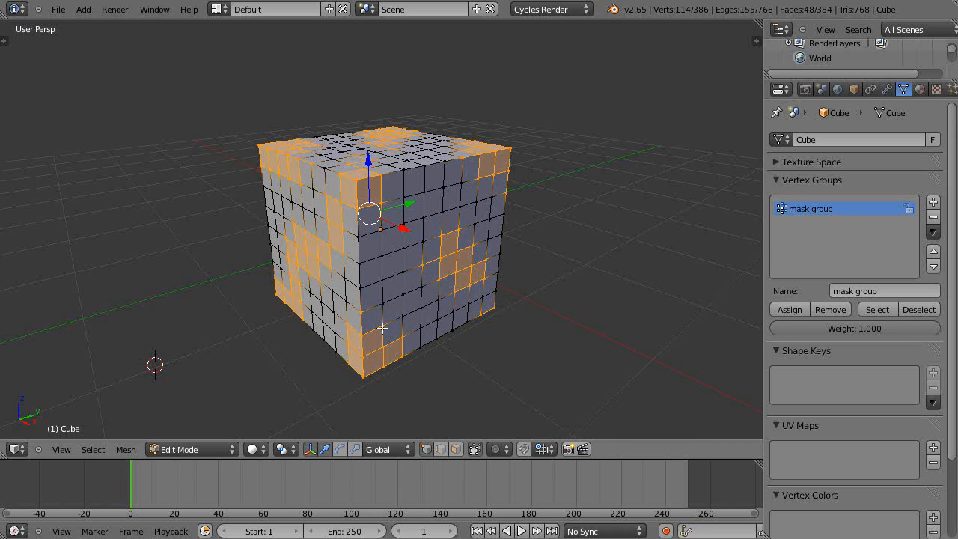
{"action": "mouse_move", "coordinate": [456, 258]}
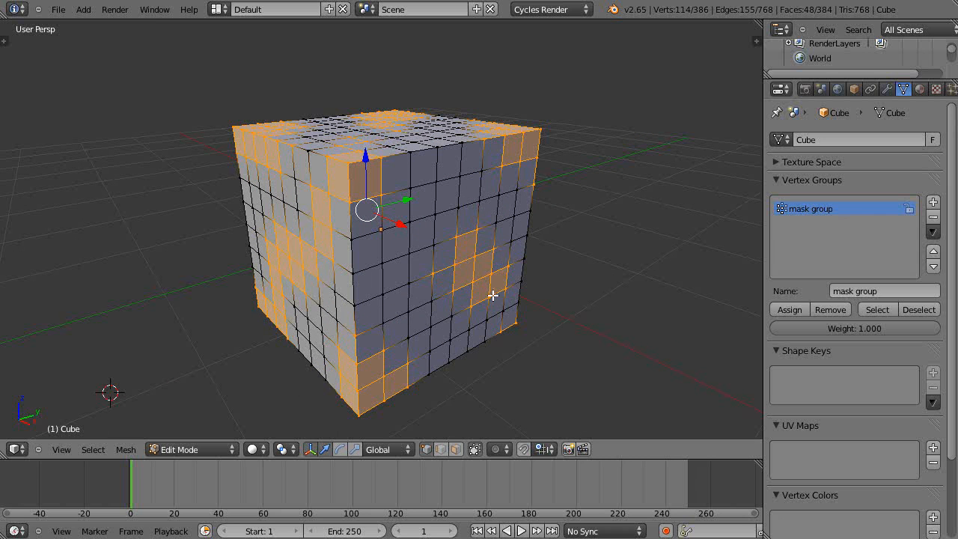
{"action": "mouse_move", "coordinate": [509, 215]}
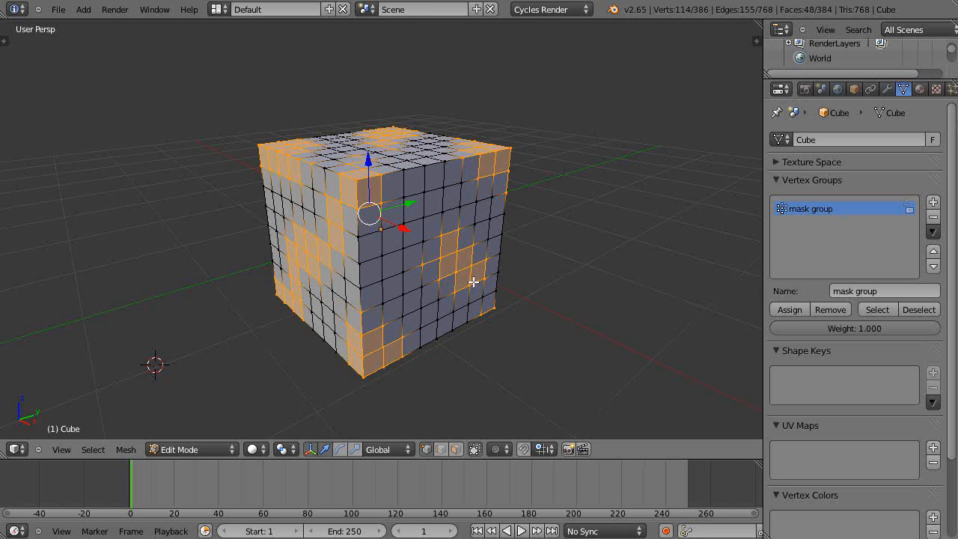
{"action": "mouse_move", "coordinate": [461, 280]}
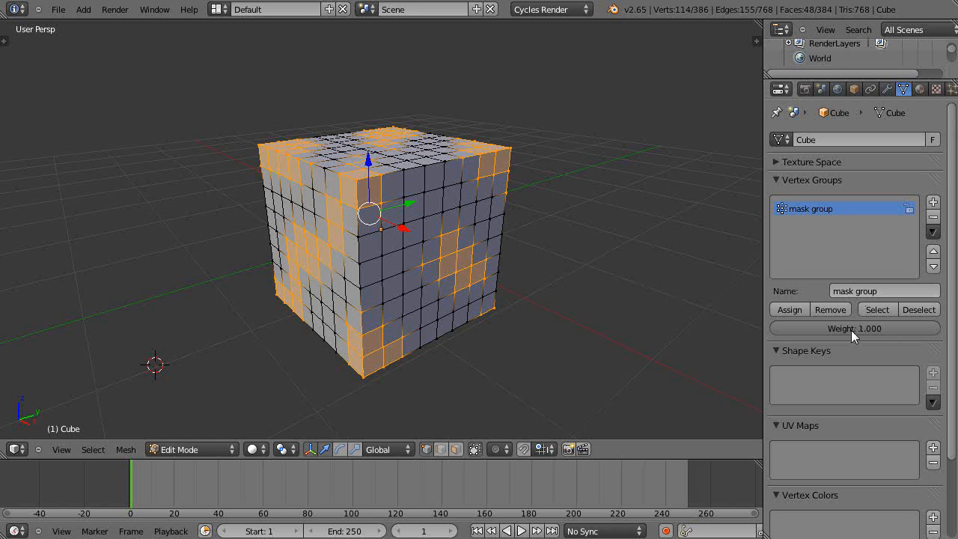
{"action": "mouse_move", "coordinate": [853, 327]}
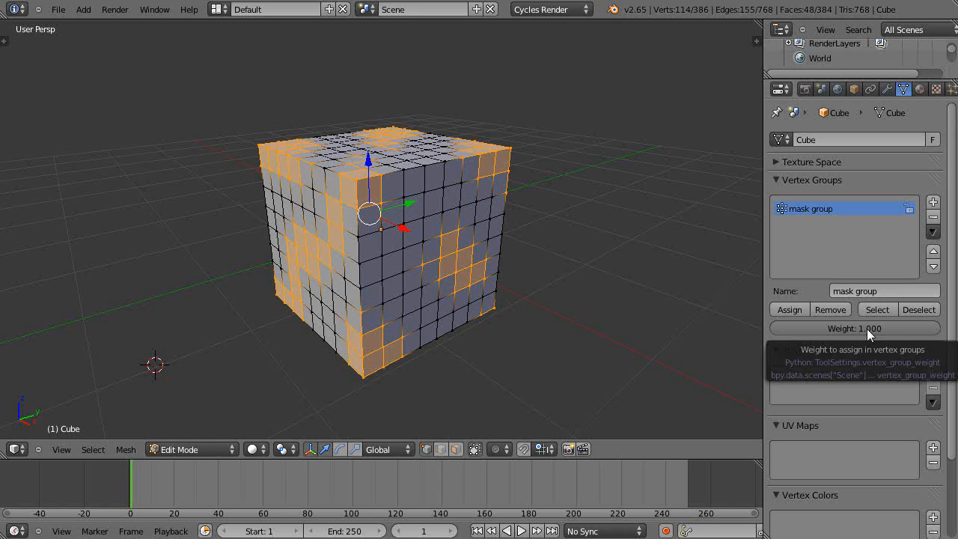
{"action": "mouse_move", "coordinate": [846, 287]}
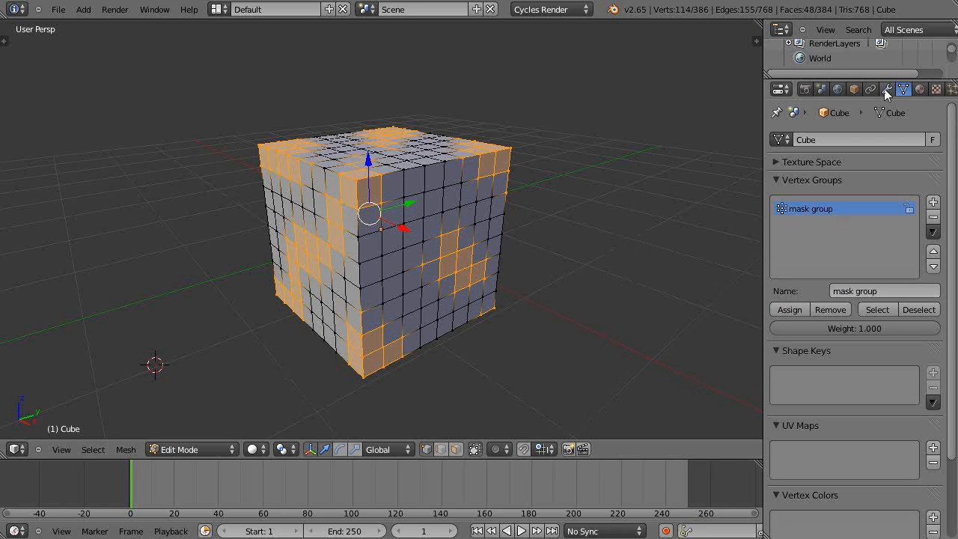
Step: Add a Mask modifier to the cube driven by the 'mask group' vertex group
{"action": "left_click", "coordinate": [887, 89]}
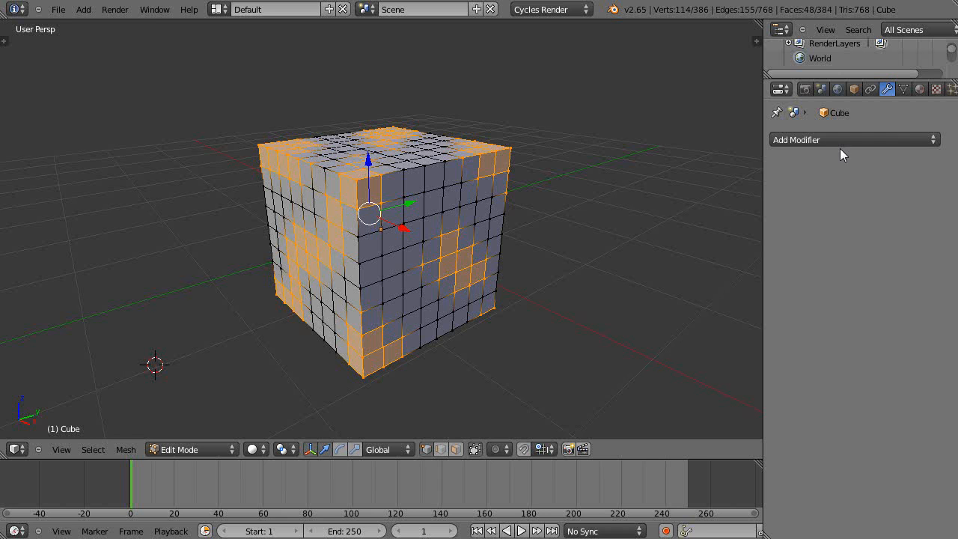
{"action": "left_click", "coordinate": [853, 139]}
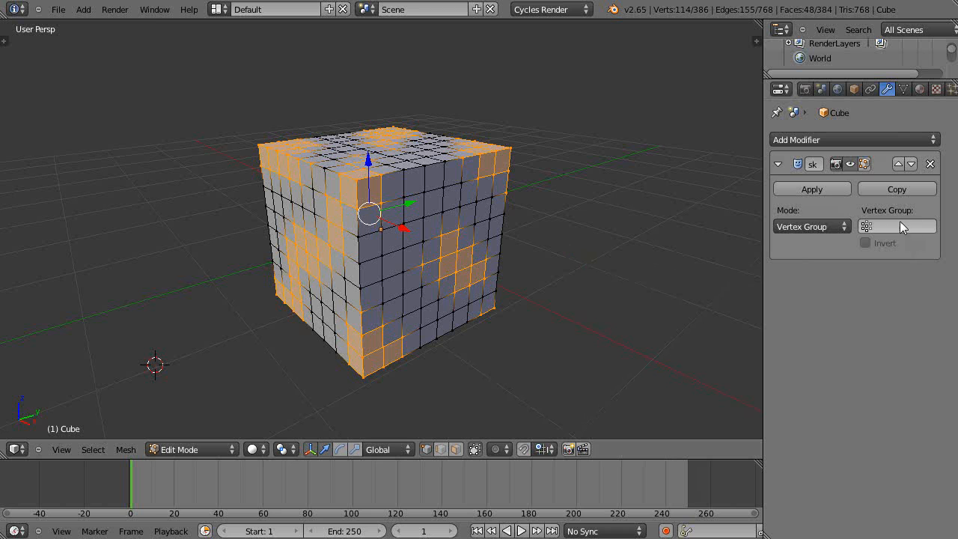
{"action": "type", "text": "mask group"}
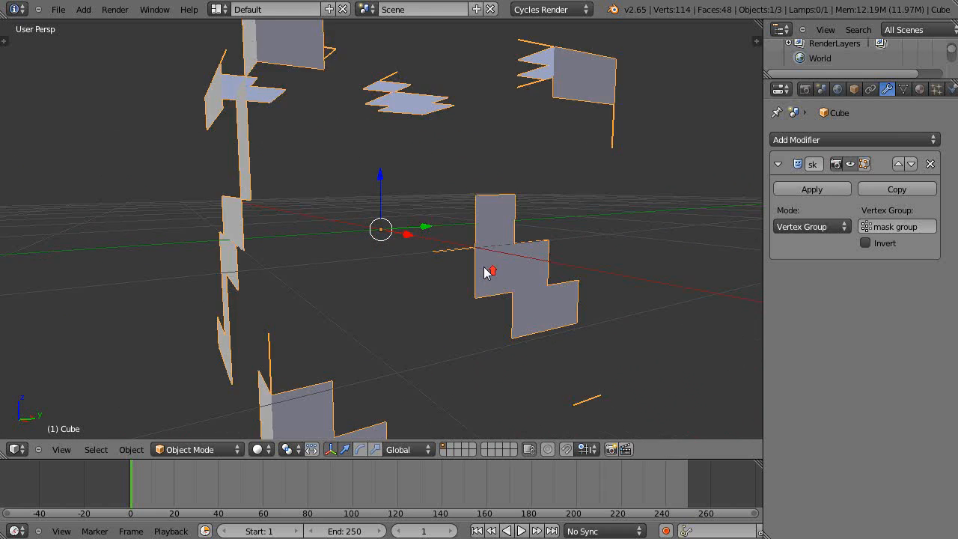
Step: Orbit and zoom around the masked cube to inspect the scattered visible face patches
{"action": "left_click_drag", "start_coordinate": [487, 270], "coordinate": [521, 286]}
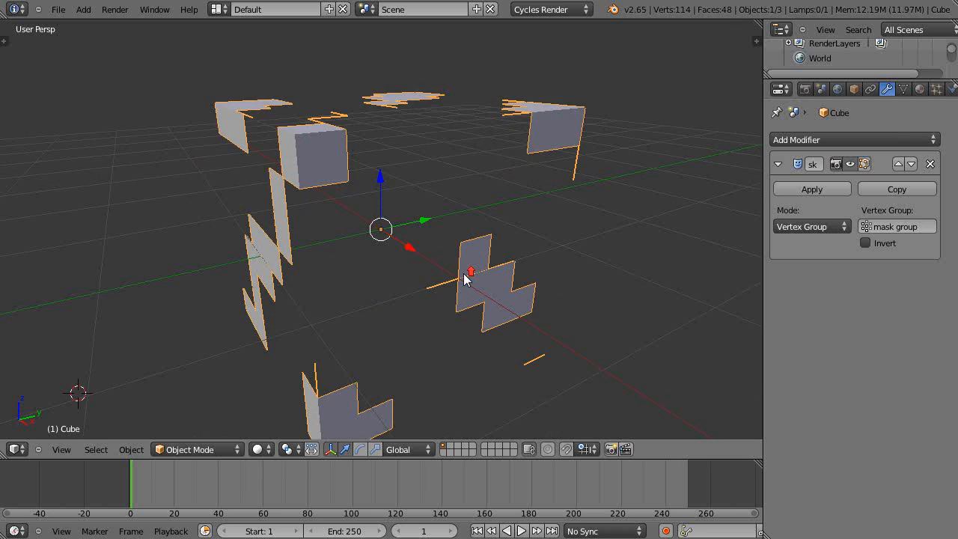
{"action": "scroll", "scroll_direction": "down", "scroll_amount": 3}
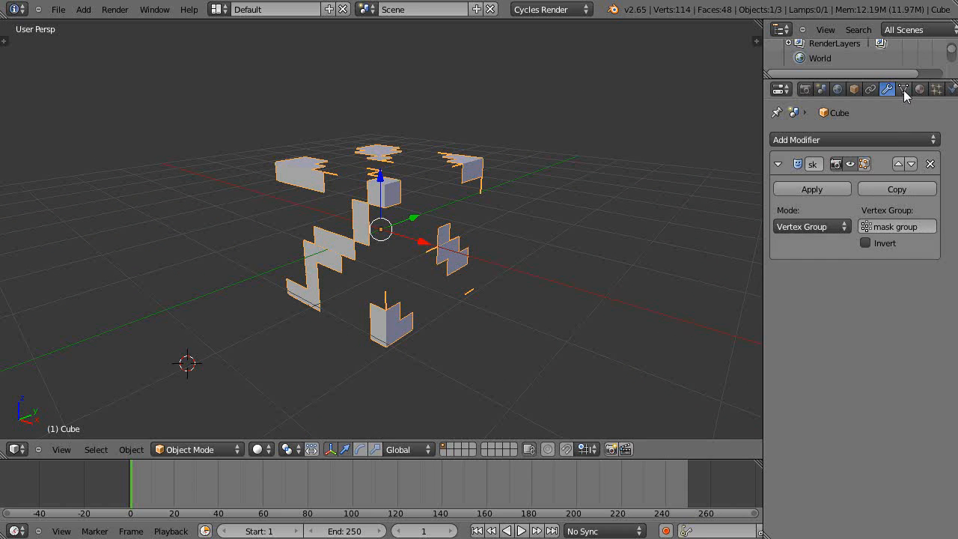
Step: Return to the Object Data properties showing the 'mask group' vertex group settings
{"action": "left_click", "coordinate": [905, 89]}
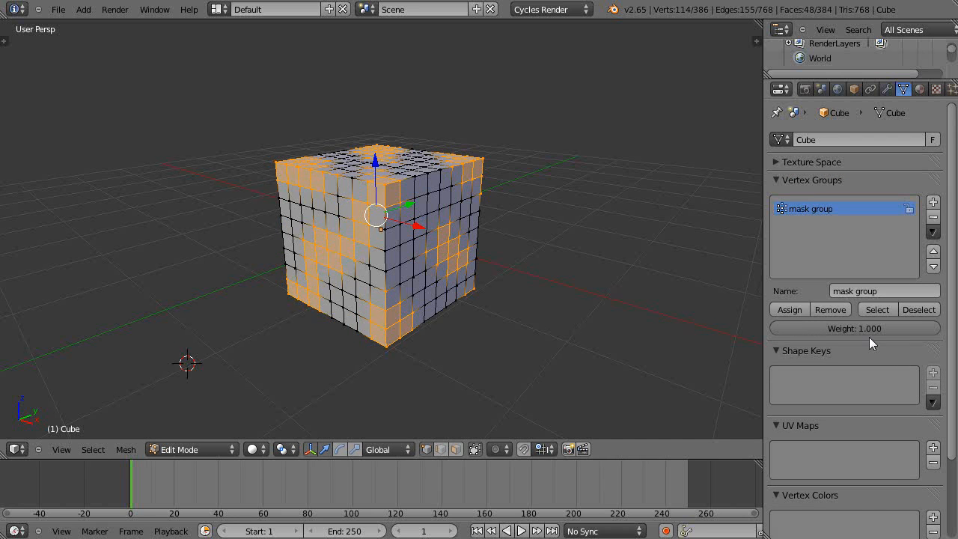
{"action": "mouse_move", "coordinate": [382, 202]}
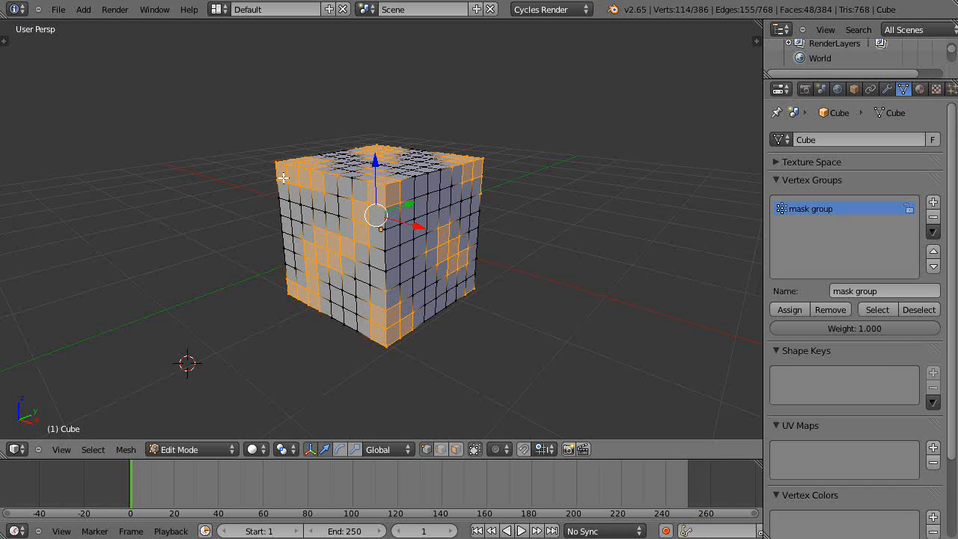
{"action": "mouse_move", "coordinate": [560, 307]}
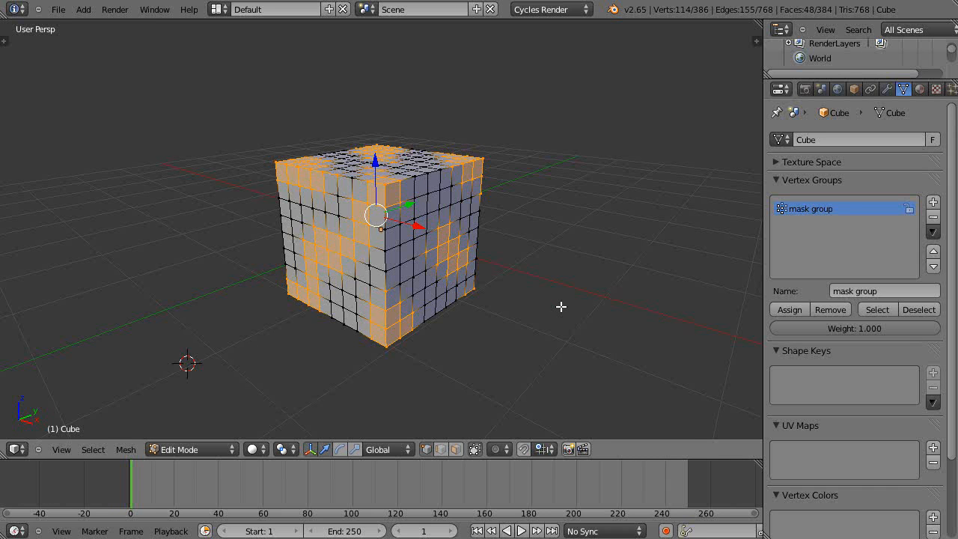